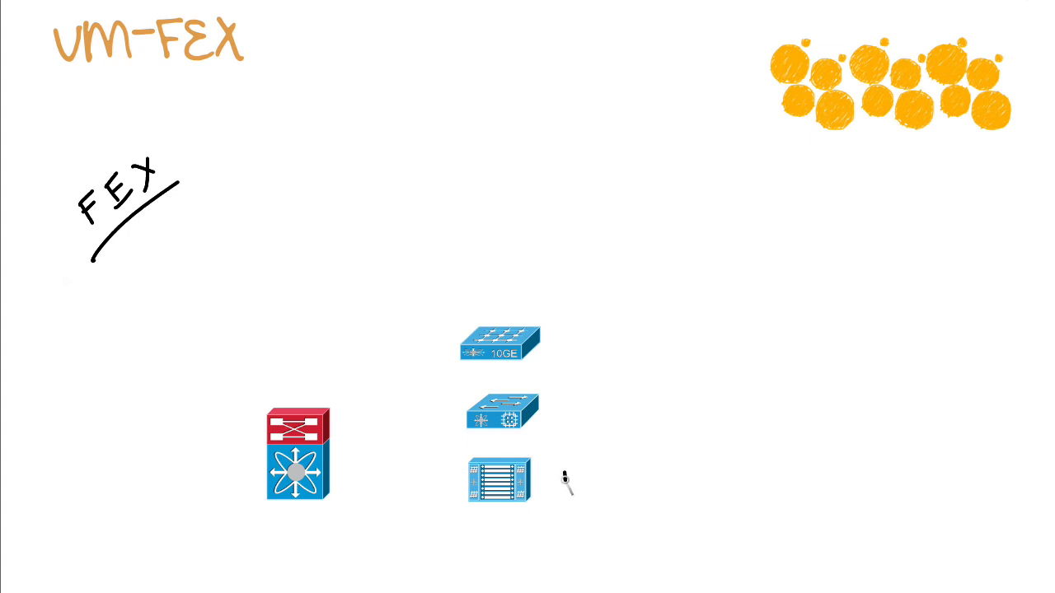
- Label the blade chassis 'B Series' with an arrow to 'B servers'
{"action": "type", "text": "B Series"}
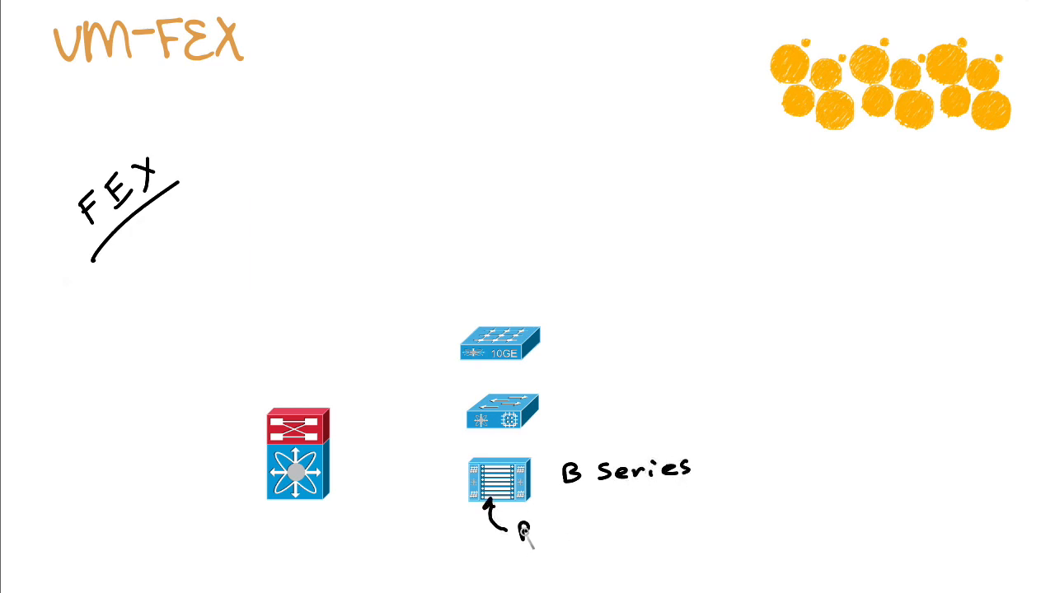
{"action": "type", "text": "B serv"}
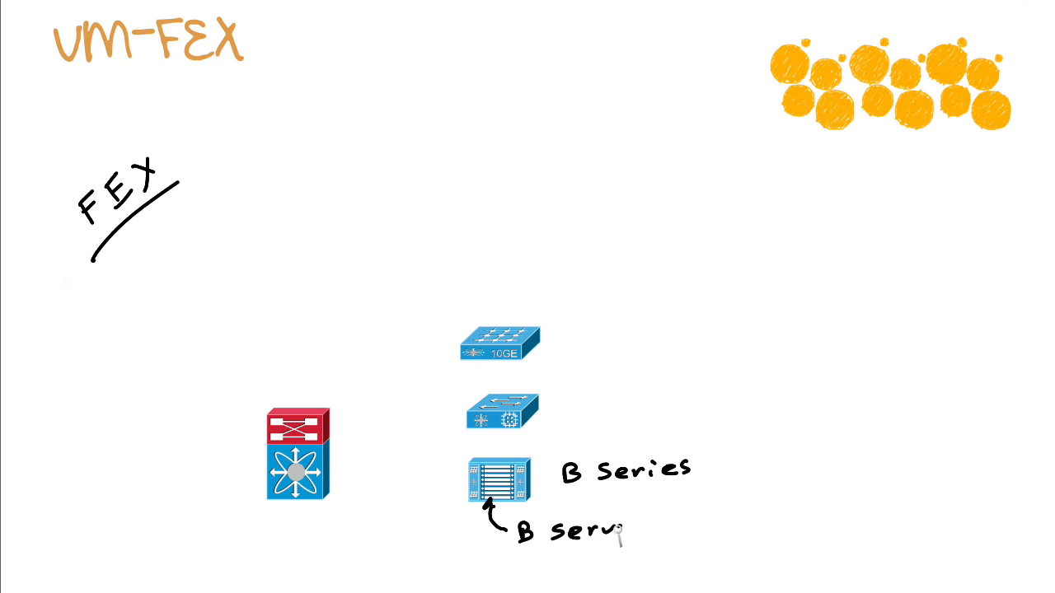
{"action": "type", "text": "ers"}
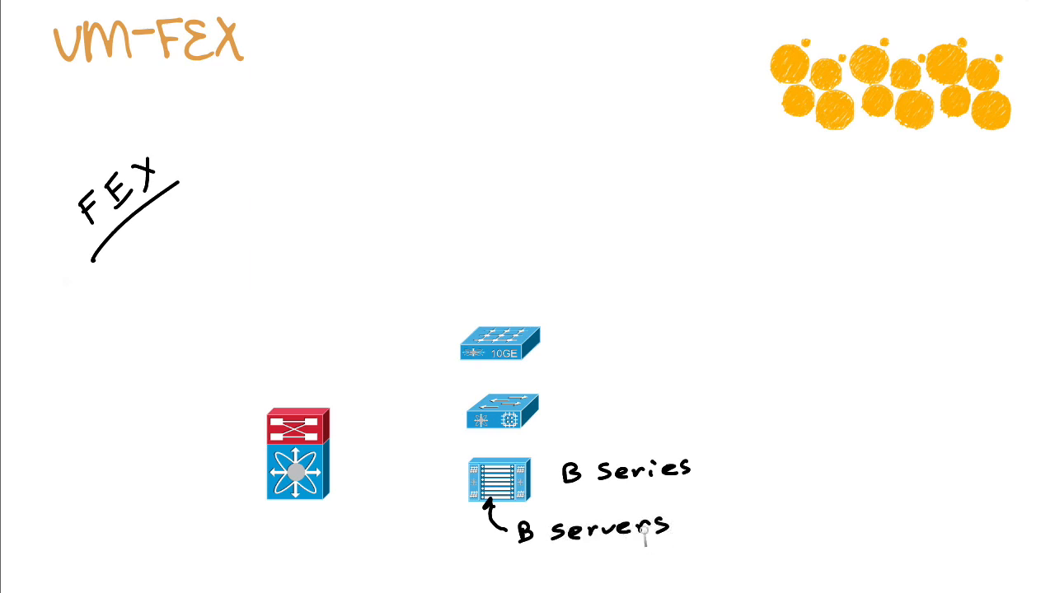
- Cable the chassis up to the switch above and label that switch 'F.I.'
{"action": "left_click_drag", "start_coordinate": [470, 474], "coordinate": [478, 425]}
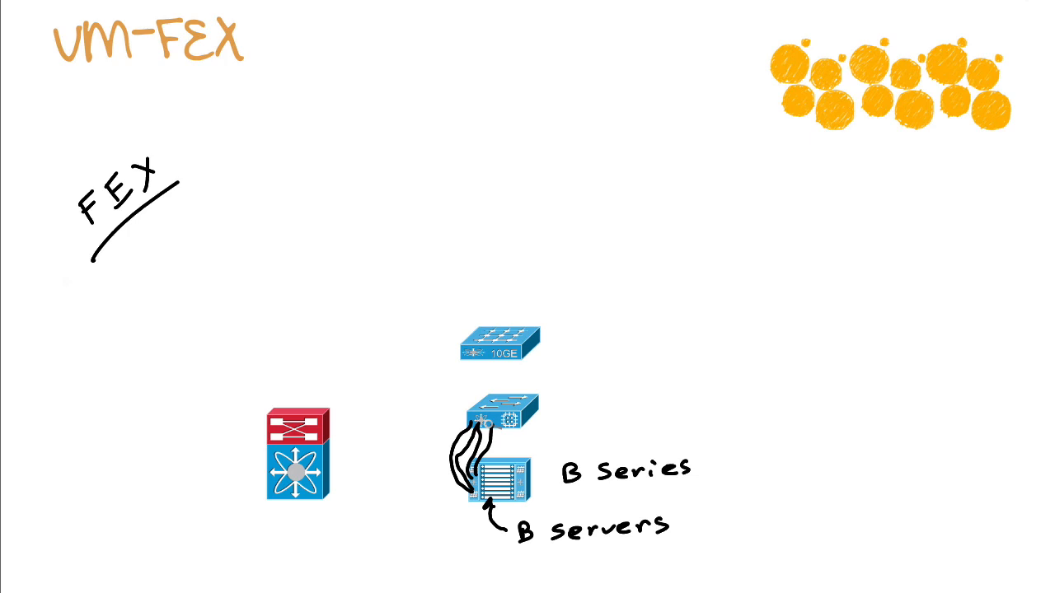
{"action": "type", "text": "F.T"}
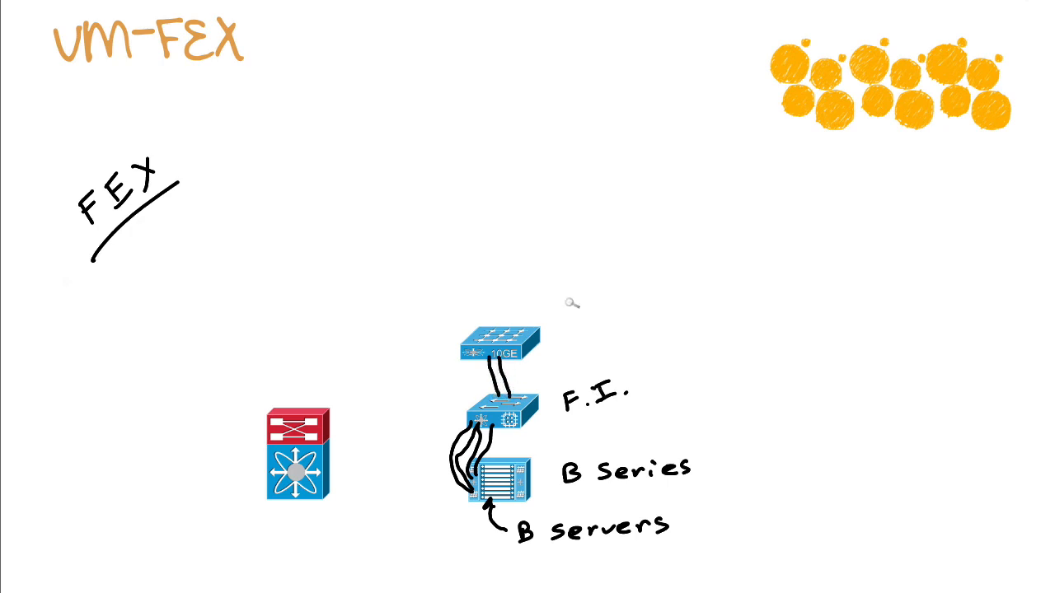
- Mark the top switch 'N2K' child with an arrow and start 'Parent' by the red chassis
{"action": "type", "text": "N?"}
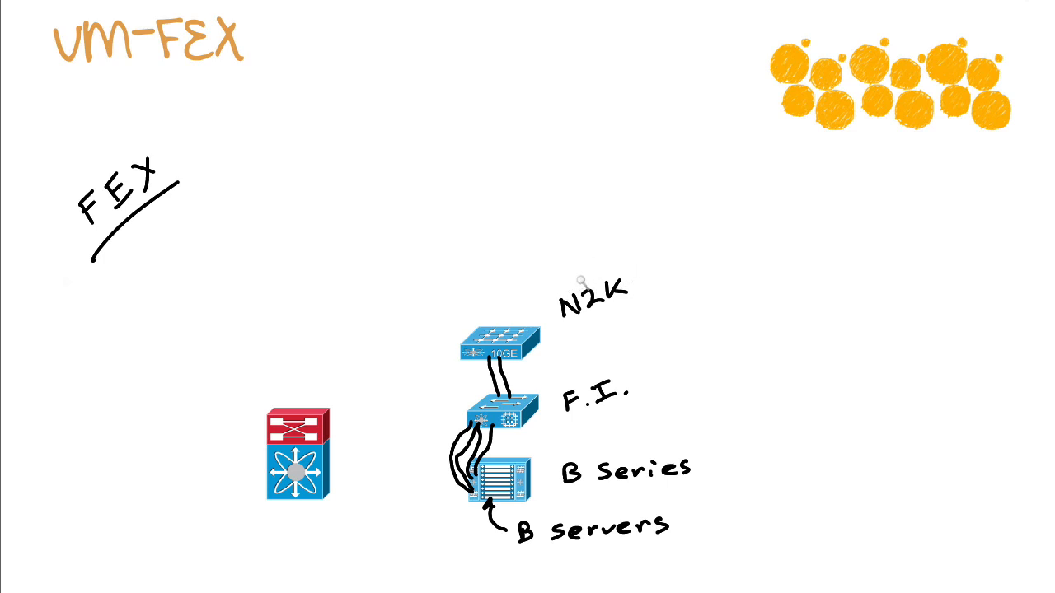
{"action": "left_click_drag", "start_coordinate": [580, 283], "coordinate": [525, 300]}
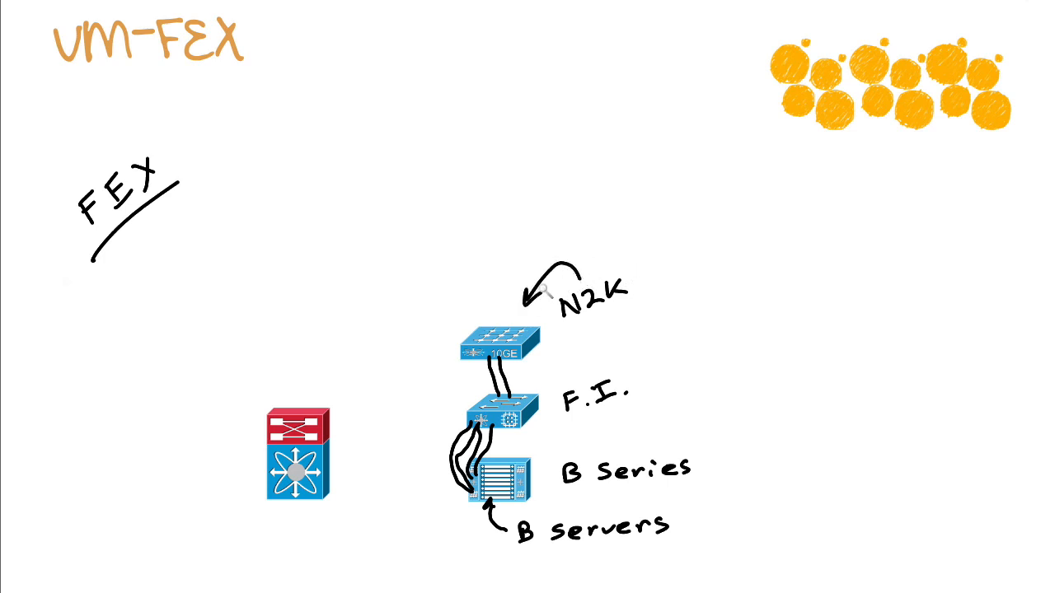
{"action": "type", "text": "child"}
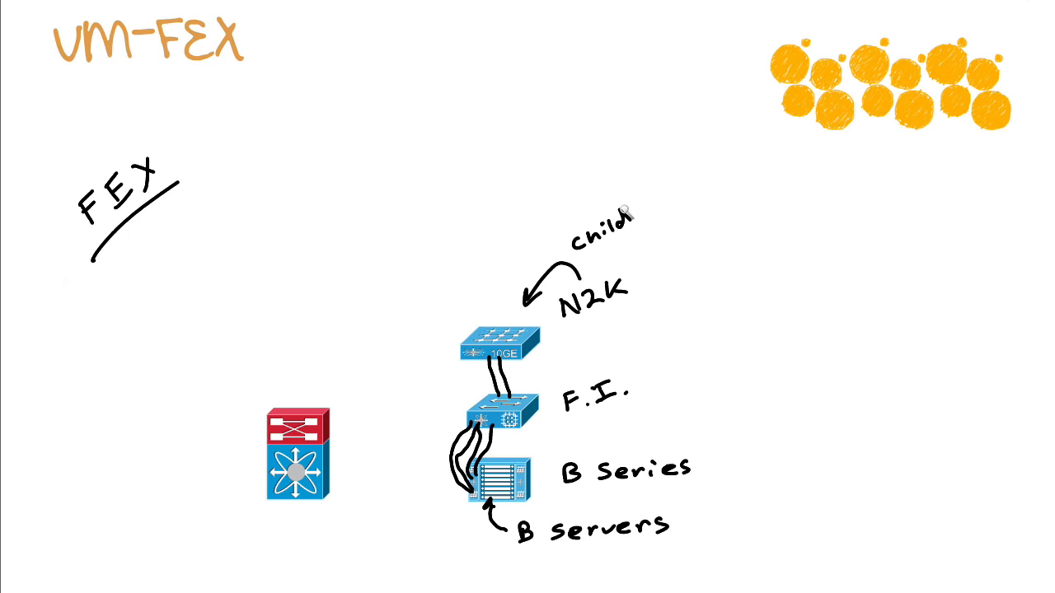
{"action": "type", "text": "Parent"}
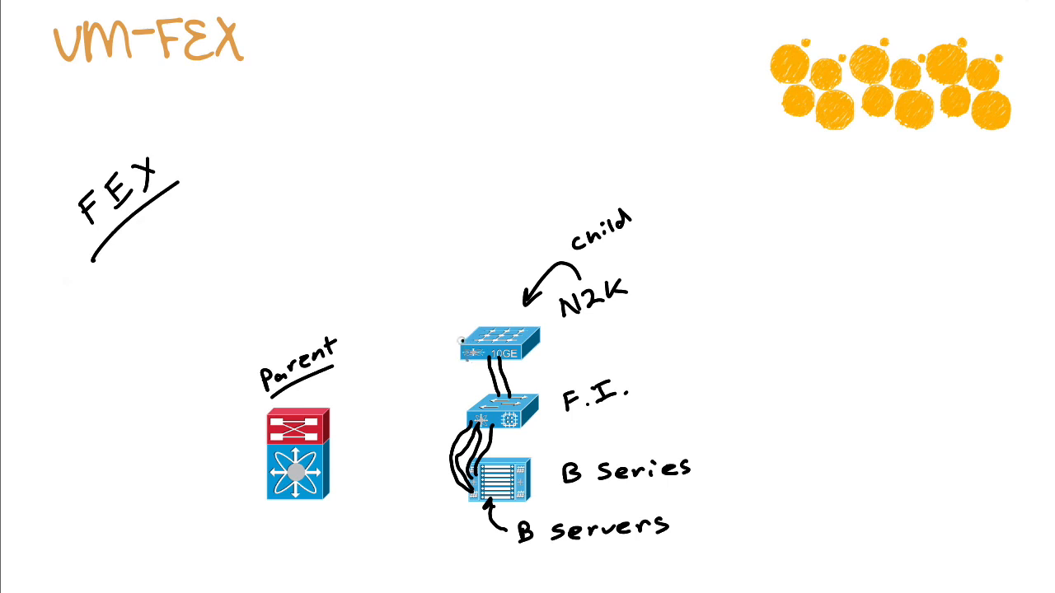
- Draw two cables between parent and child and label the chassis '7K' and 'EoR'
{"action": "left_click_drag", "start_coordinate": [330, 441], "coordinate": [462, 337]}
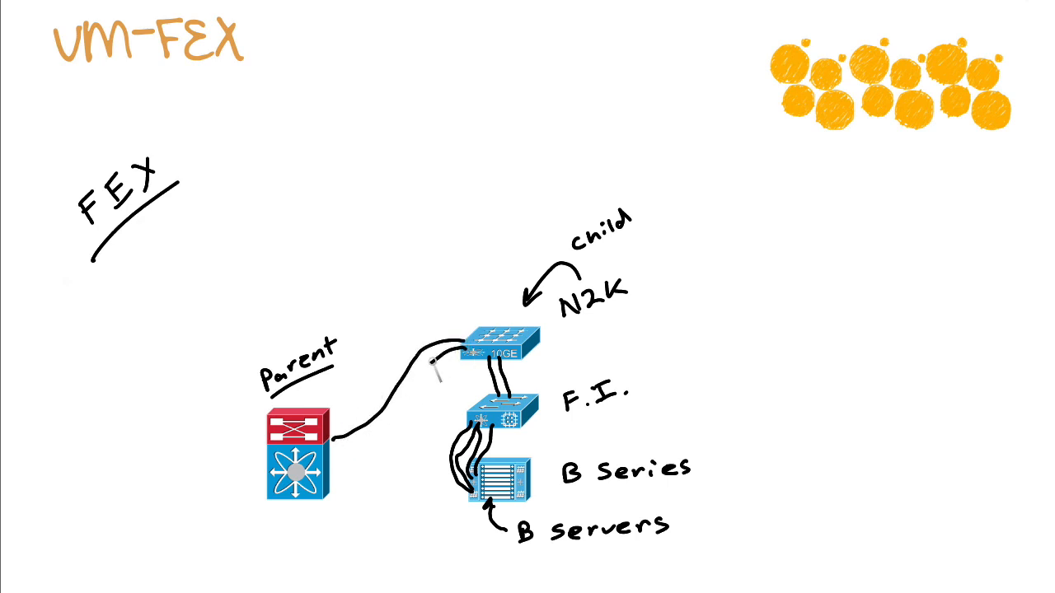
{"action": "left_click_drag", "start_coordinate": [333, 449], "coordinate": [432, 362]}
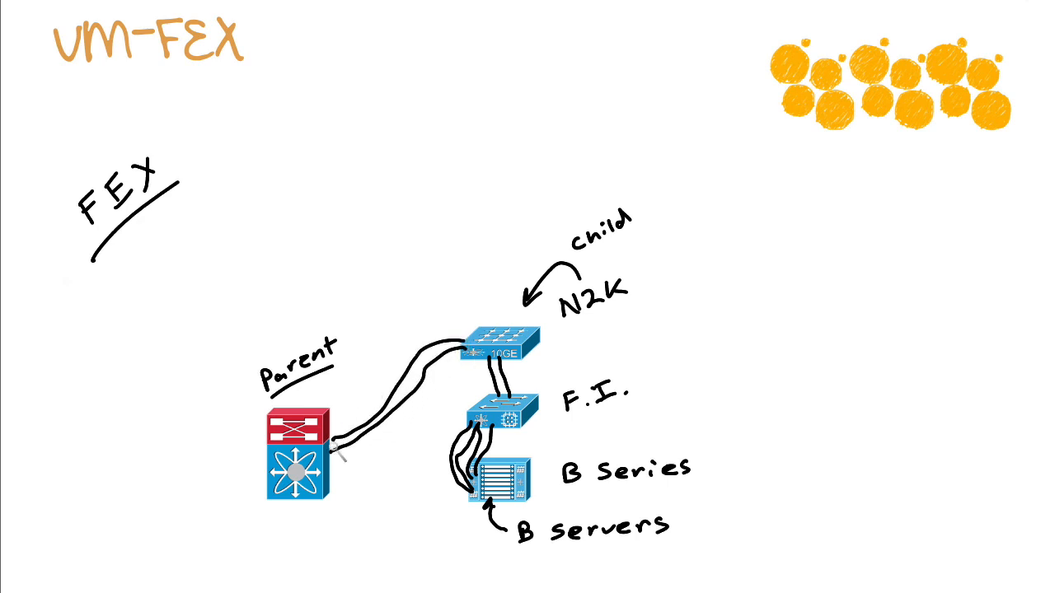
{"action": "type", "text": "7K"}
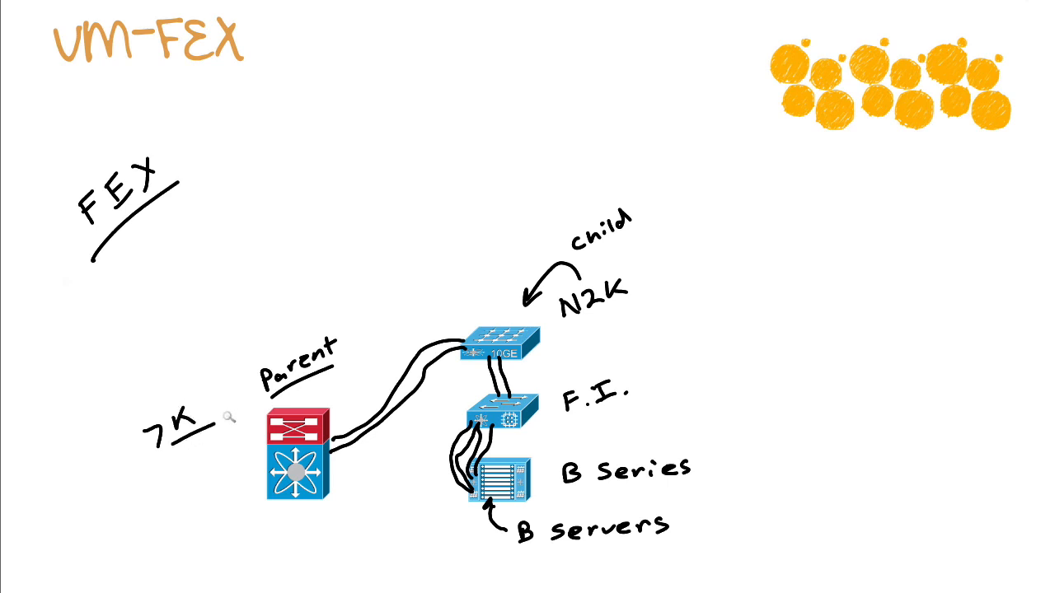
{"action": "mouse_move", "coordinate": [258, 300]}
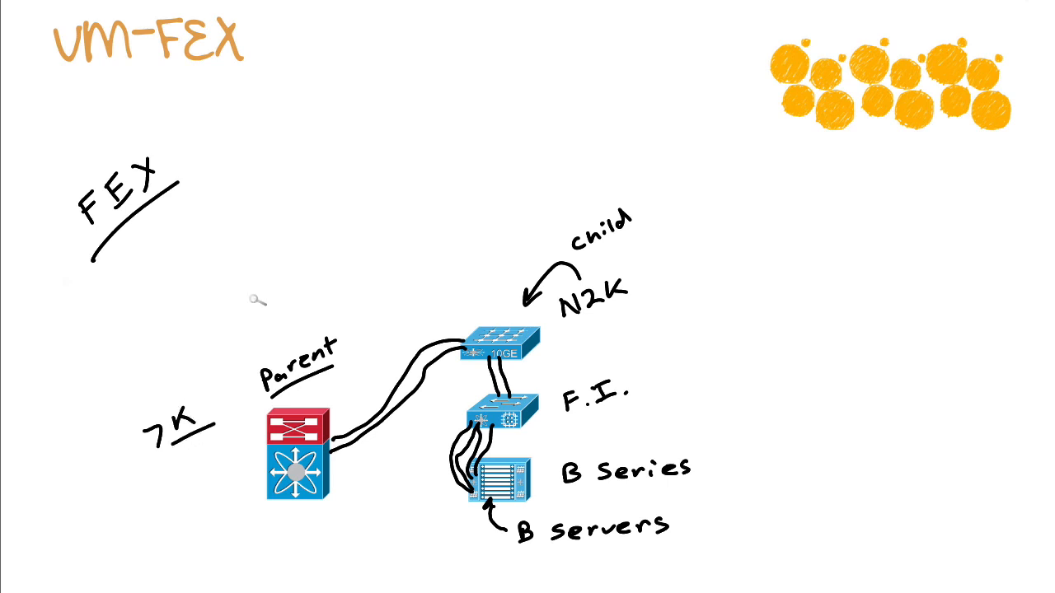
{"action": "type", "text": "EoR"}
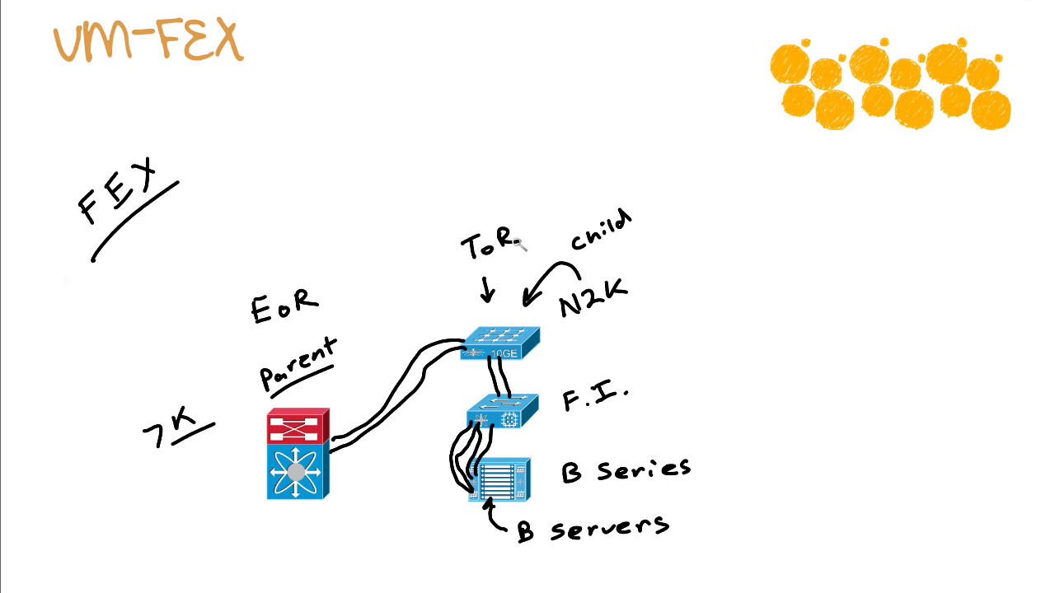
{"action": "mouse_move", "coordinate": [646, 227]}
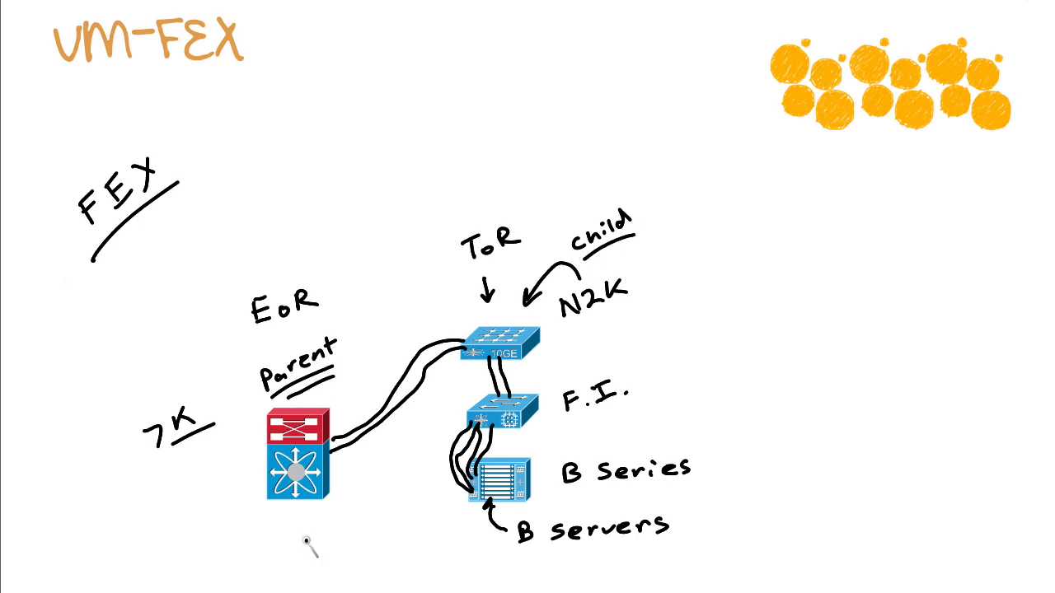
{"action": "mouse_move", "coordinate": [310, 525]}
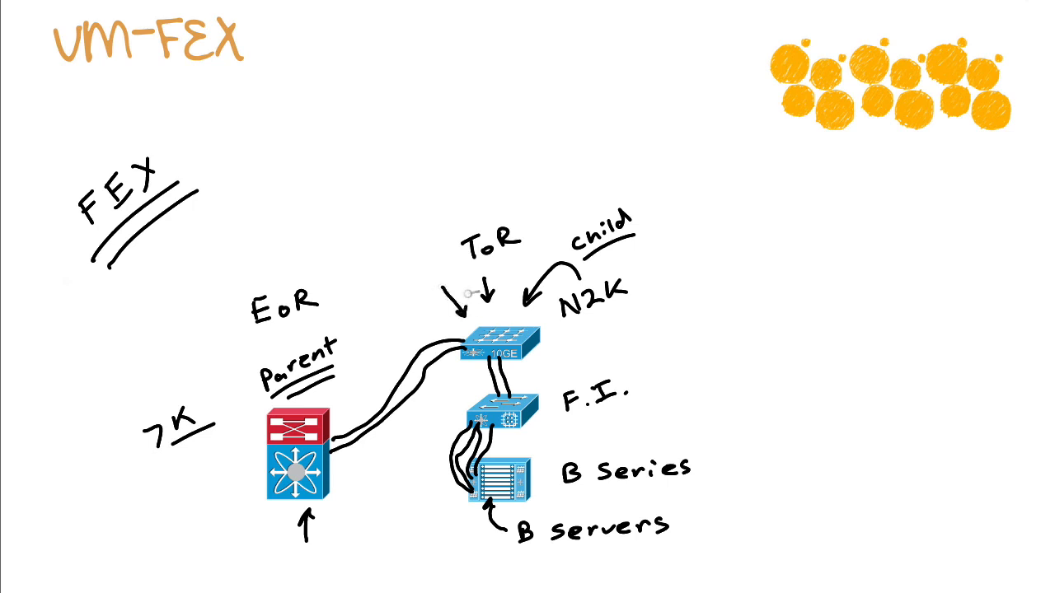
{"action": "mouse_move", "coordinate": [338, 508]}
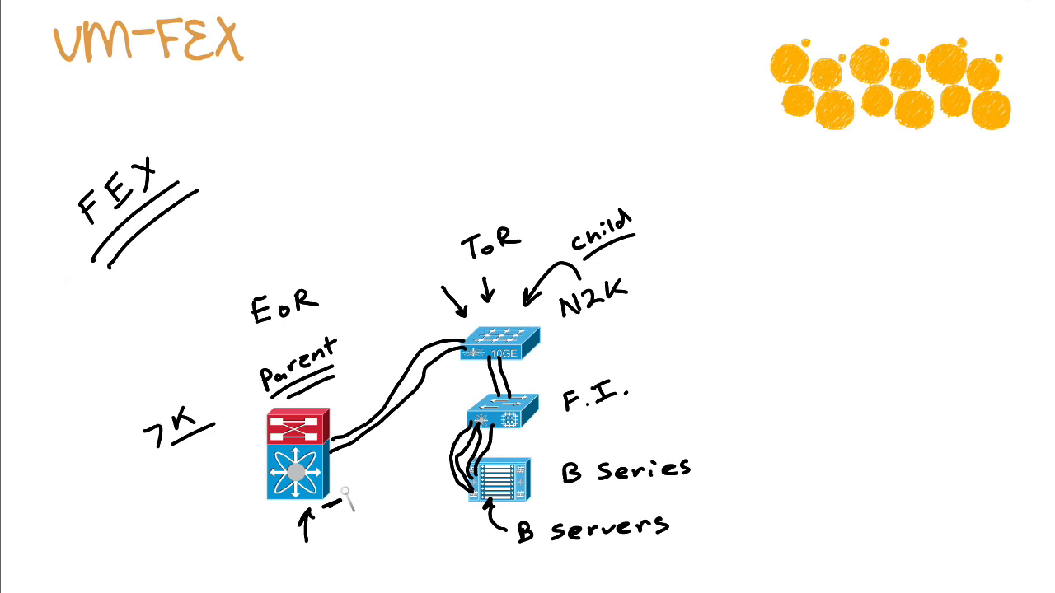
{"action": "mouse_move", "coordinate": [448, 261]}
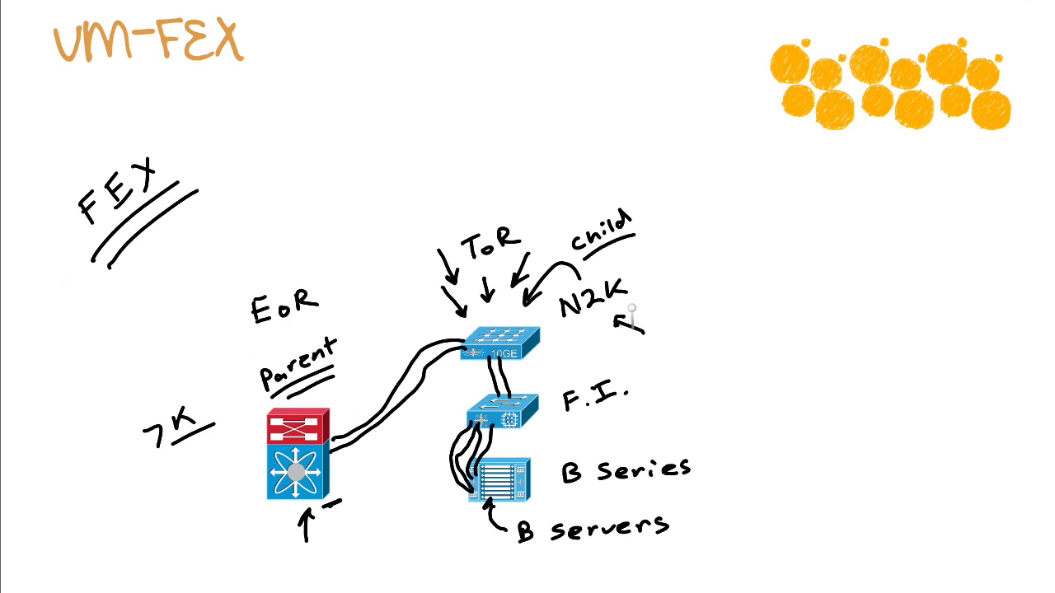
- Write the 'VM-FEX' heading and underline the B servers label
{"action": "type", "text": "VM"}
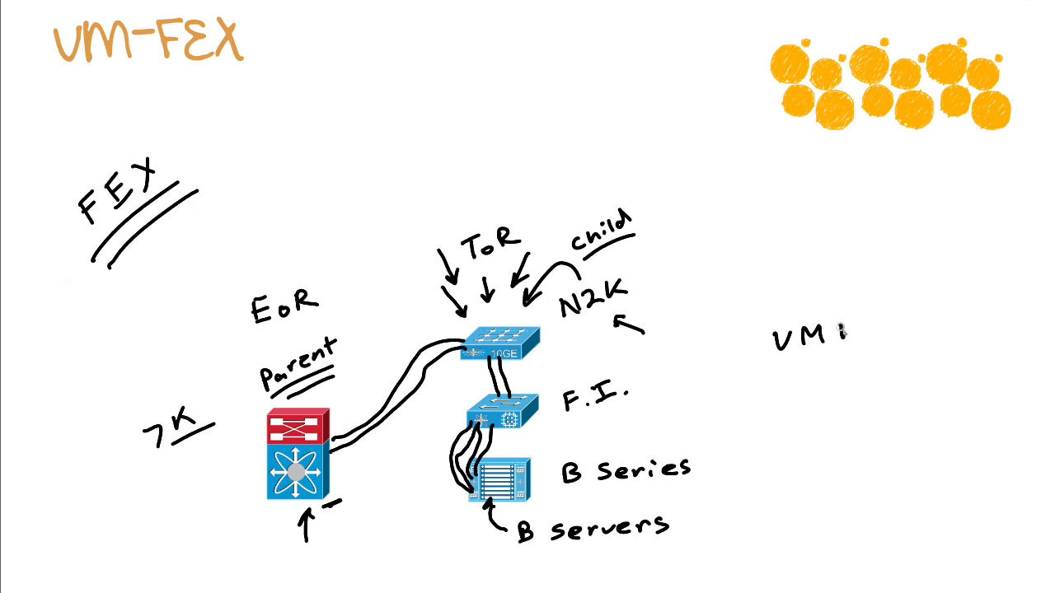
{"action": "type", "text": "FEX"}
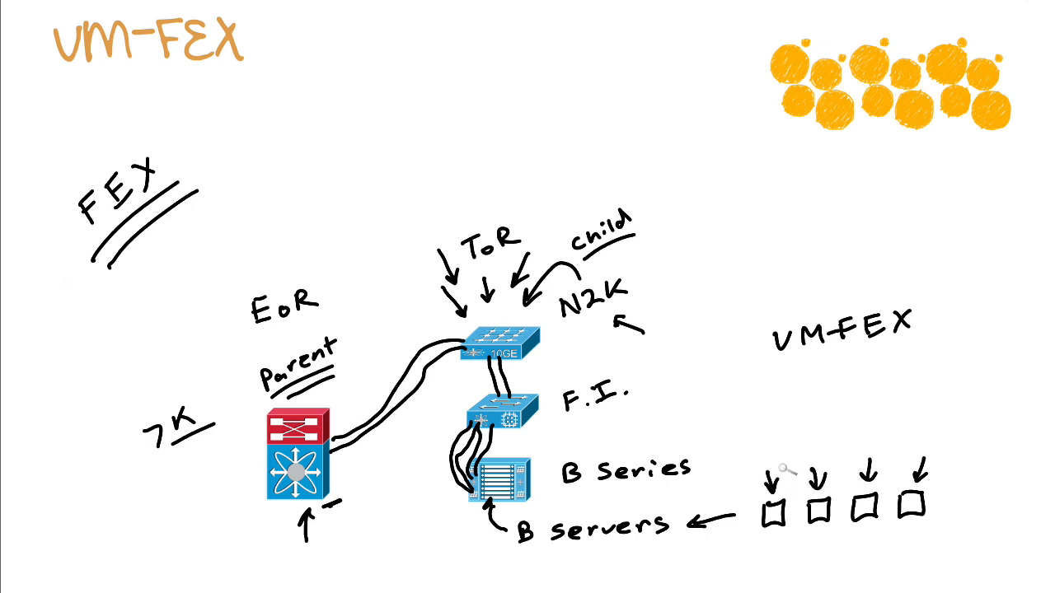
{"action": "left_click_drag", "start_coordinate": [536, 559], "coordinate": [659, 551]}
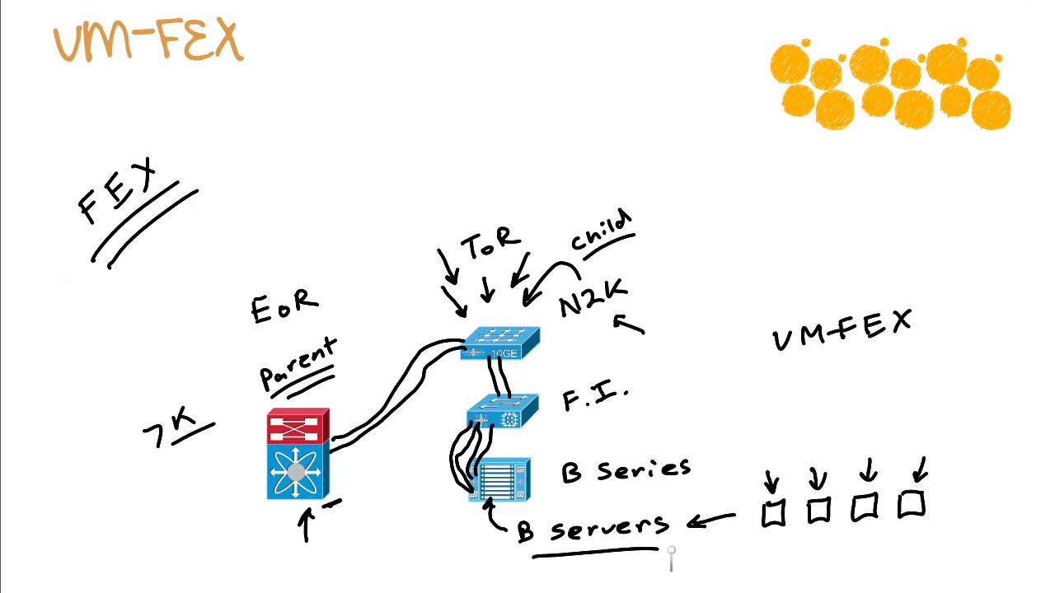
{"action": "mouse_move", "coordinate": [448, 577]}
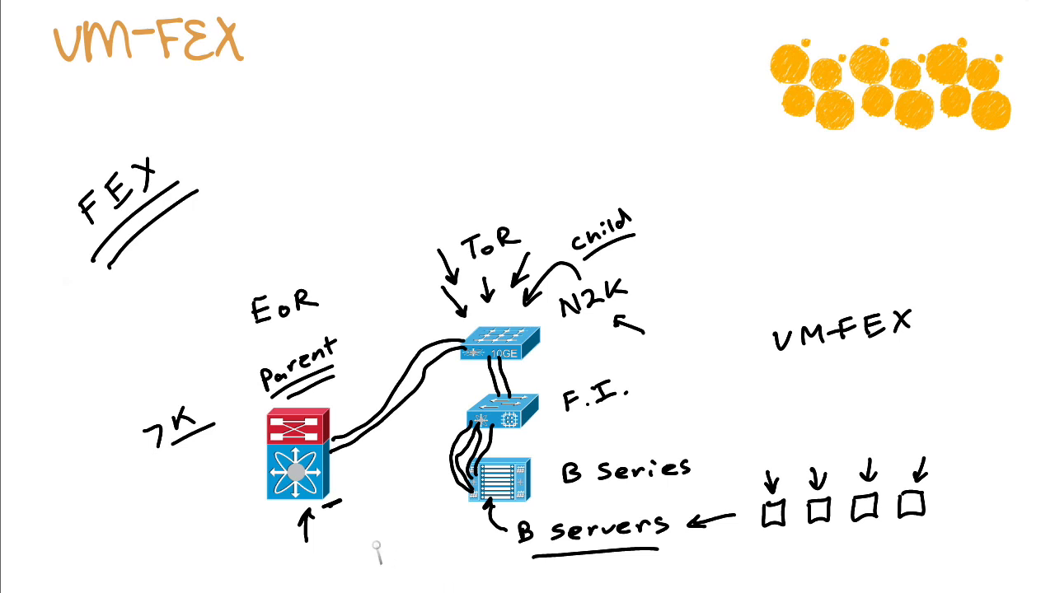
- Add the 'VIC' label and draw arrows from the servers up toward the parent
{"action": "type", "text": "VIC"}
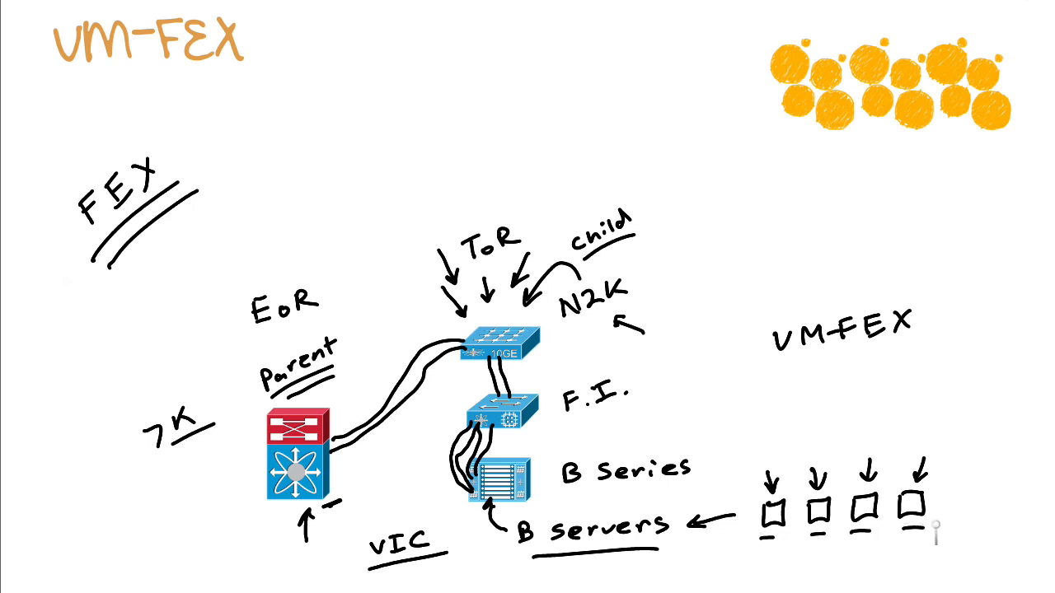
{"action": "left_click_drag", "start_coordinate": [421, 535], "coordinate": [428, 448]}
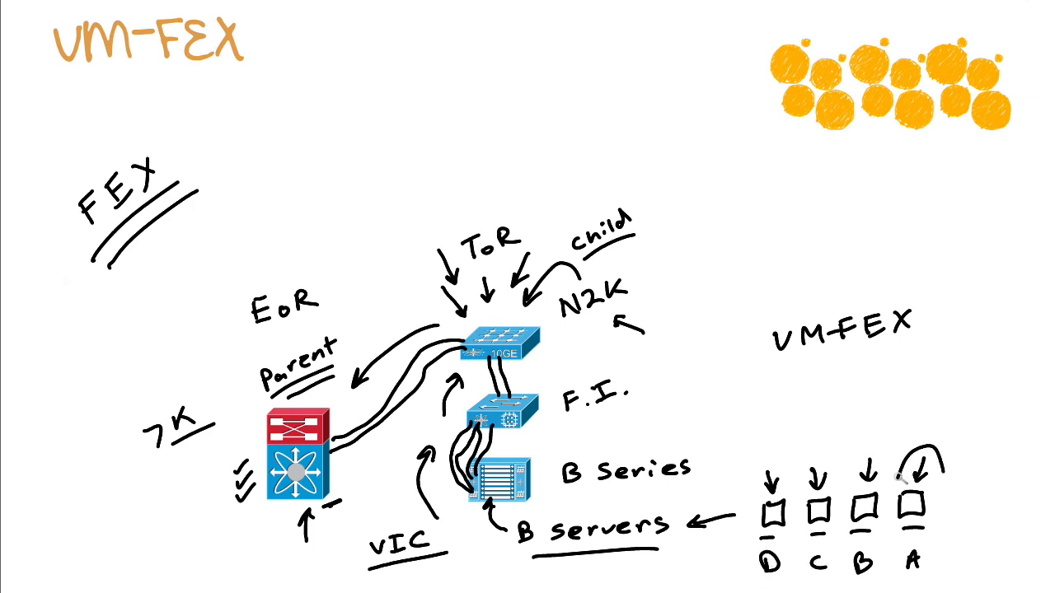
- Circle VM A, write 'VN-TAG' under VM-FEX, and add a circled '1000V' pointing at B Series
{"action": "left_click_drag", "start_coordinate": [915, 461], "coordinate": [915, 528]}
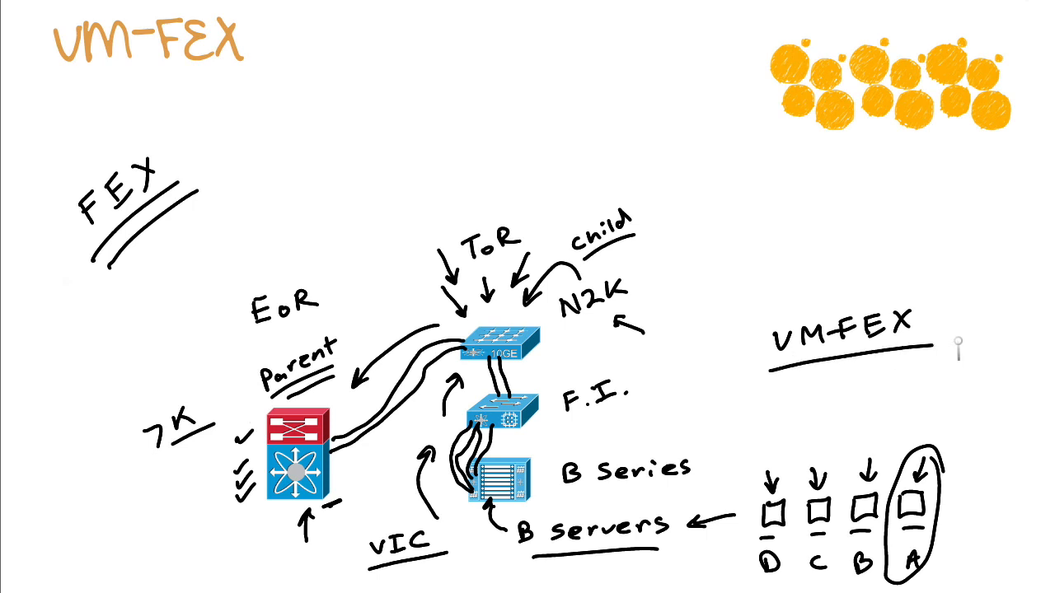
{"action": "type", "text": "VN"}
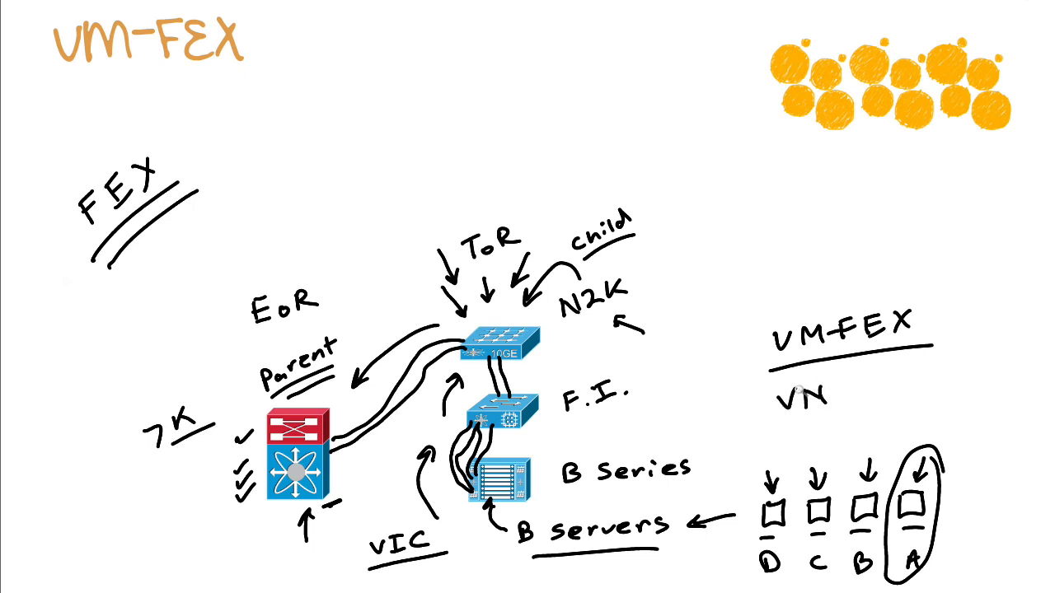
{"action": "type", "text": "-TAG"}
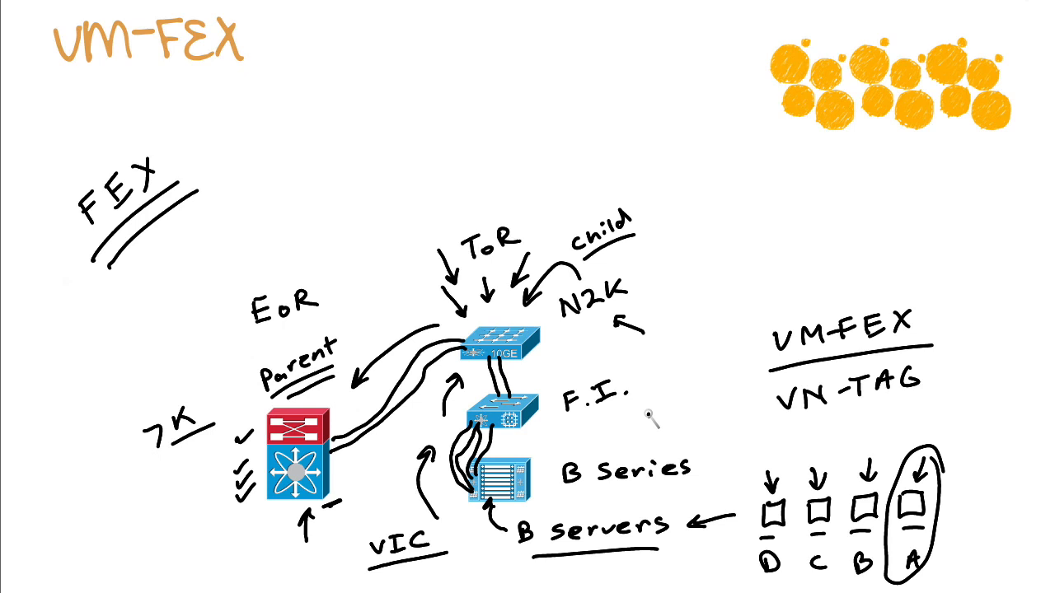
{"action": "type", "text": "1000v"}
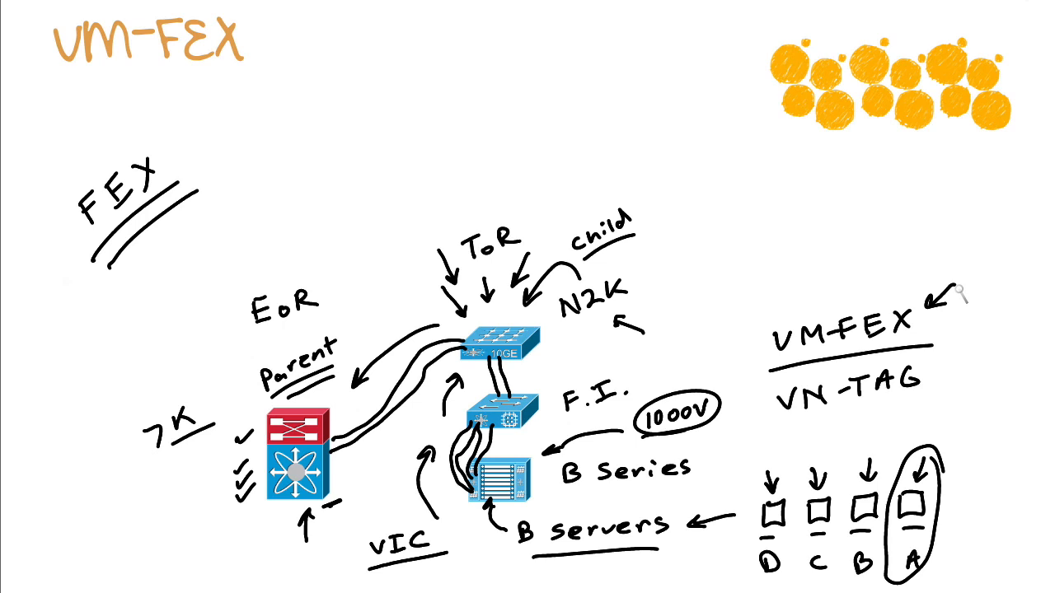
{"action": "mouse_move", "coordinate": [672, 388]}
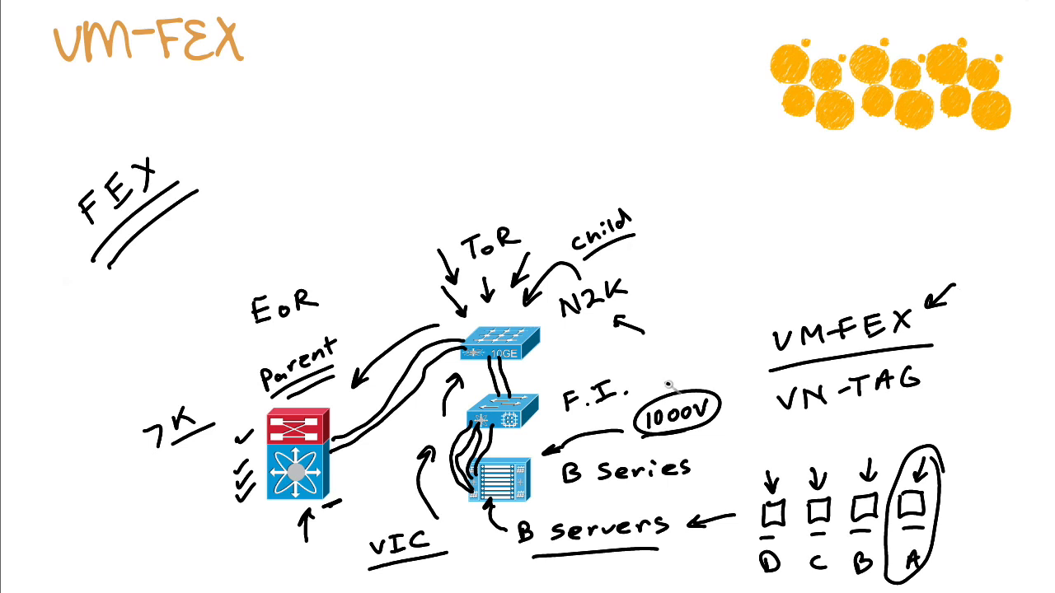